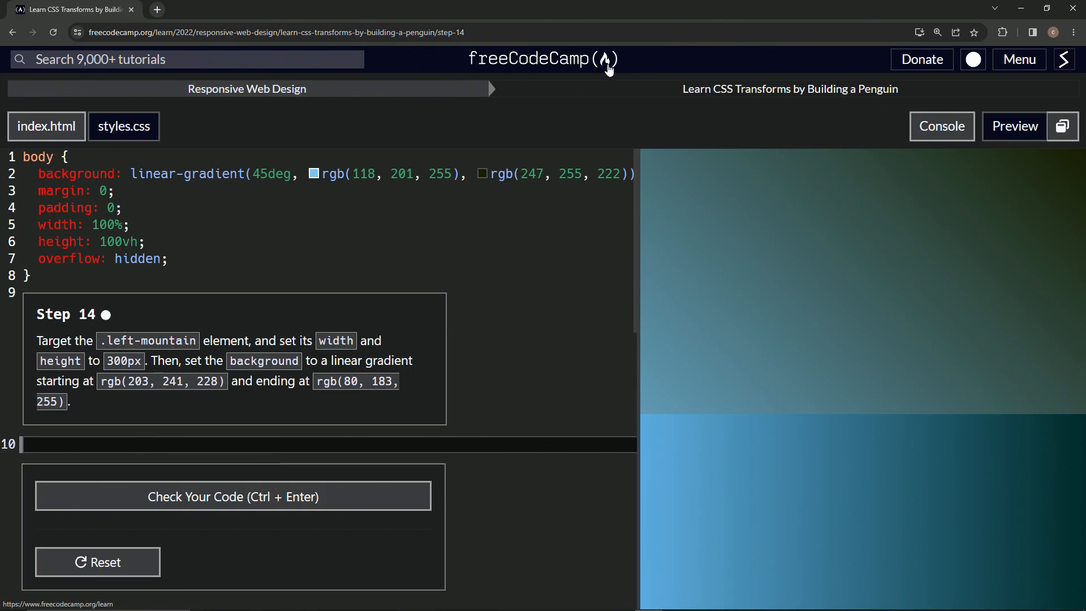
pyautogui.moveTo(789, 89)
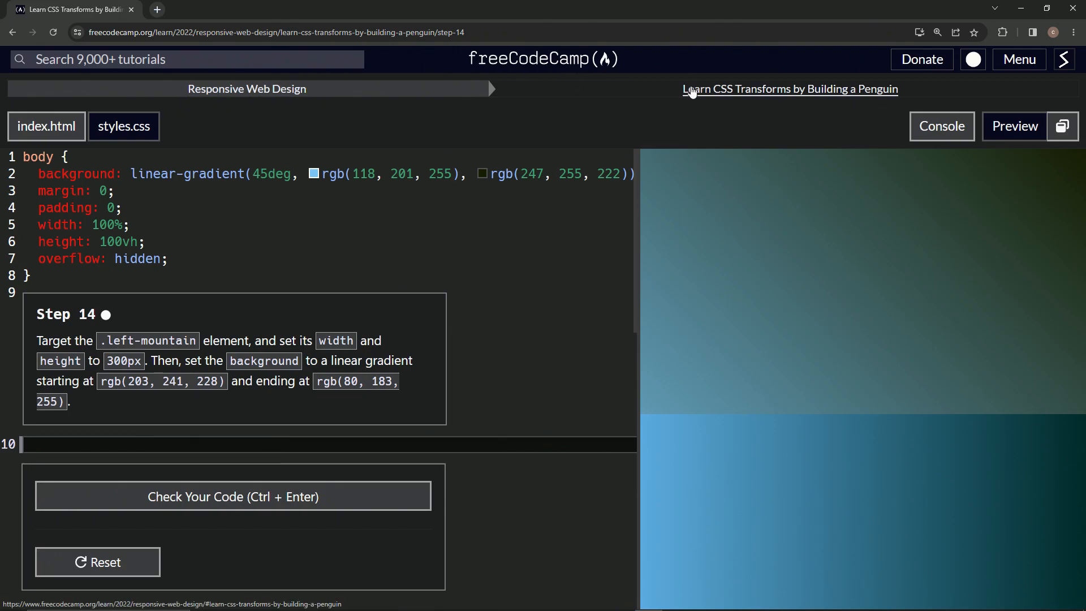
pyautogui.moveTo(899, 105)
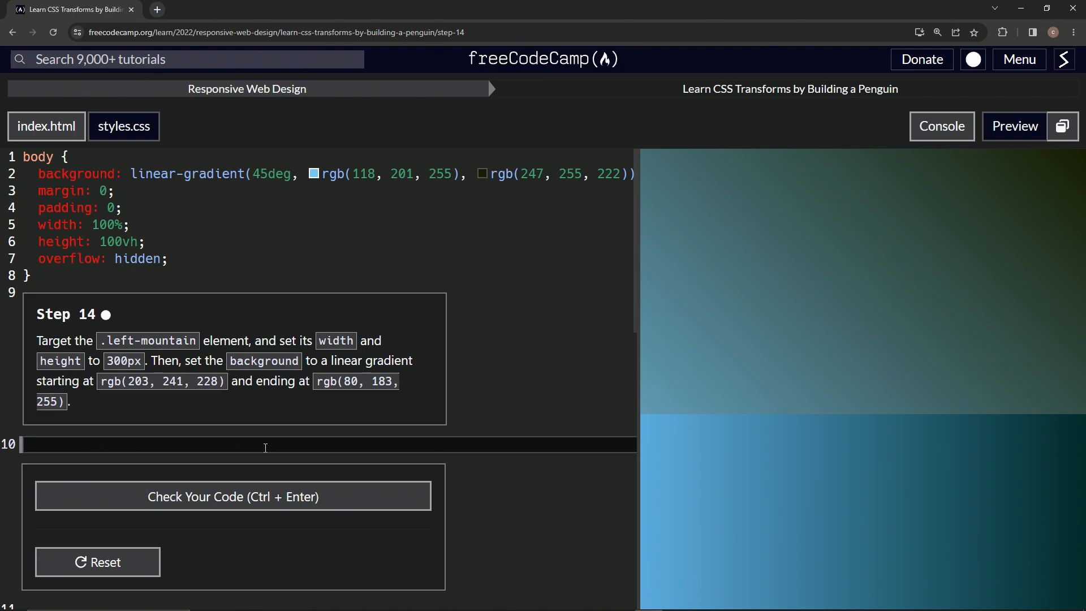
# Write the .left-mountain rule with width 300px and height 300px.
pyautogui.write('.left-')
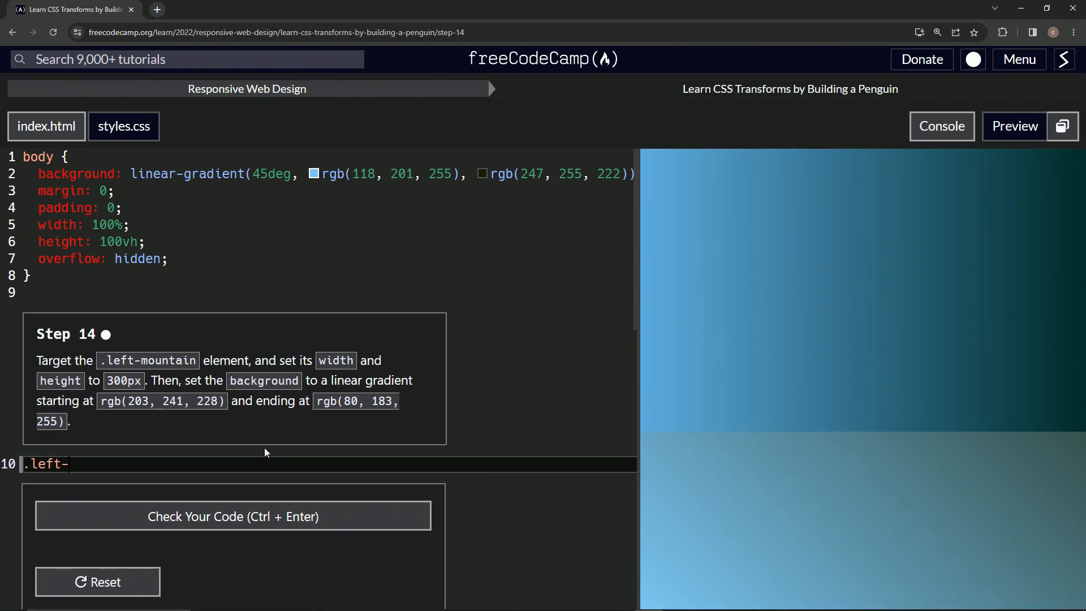
pyautogui.write('mountain {')
pyautogui.write('ba')
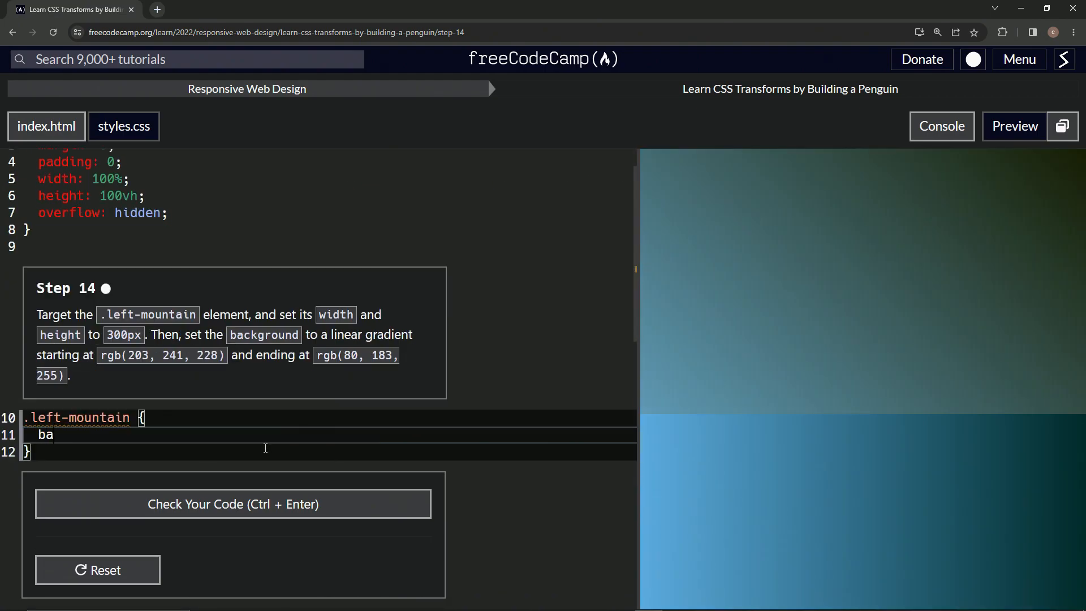
pyautogui.press('Backspace')
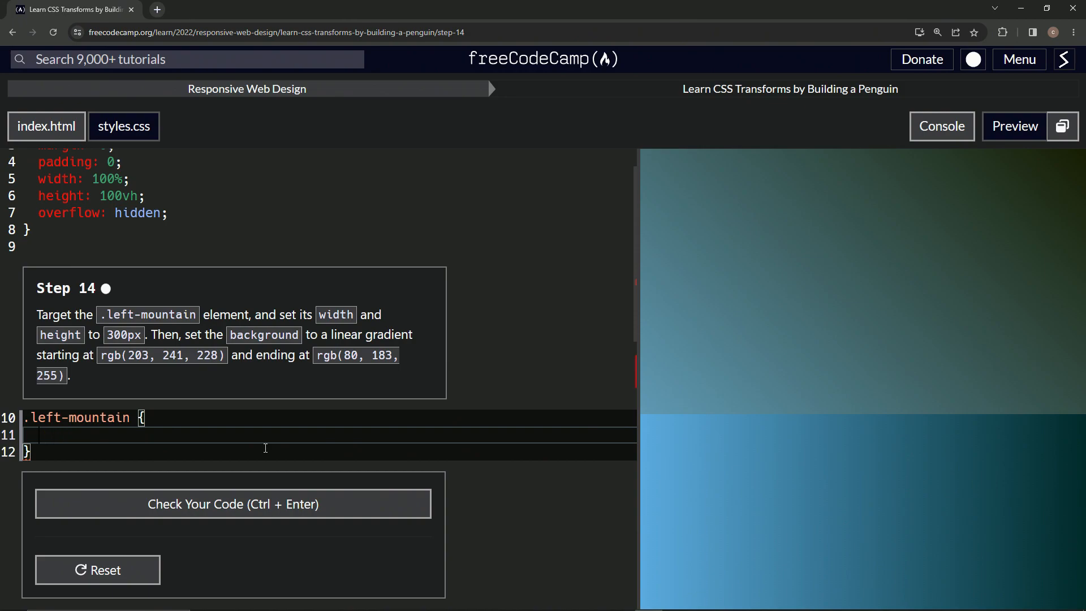
pyautogui.write('width:')
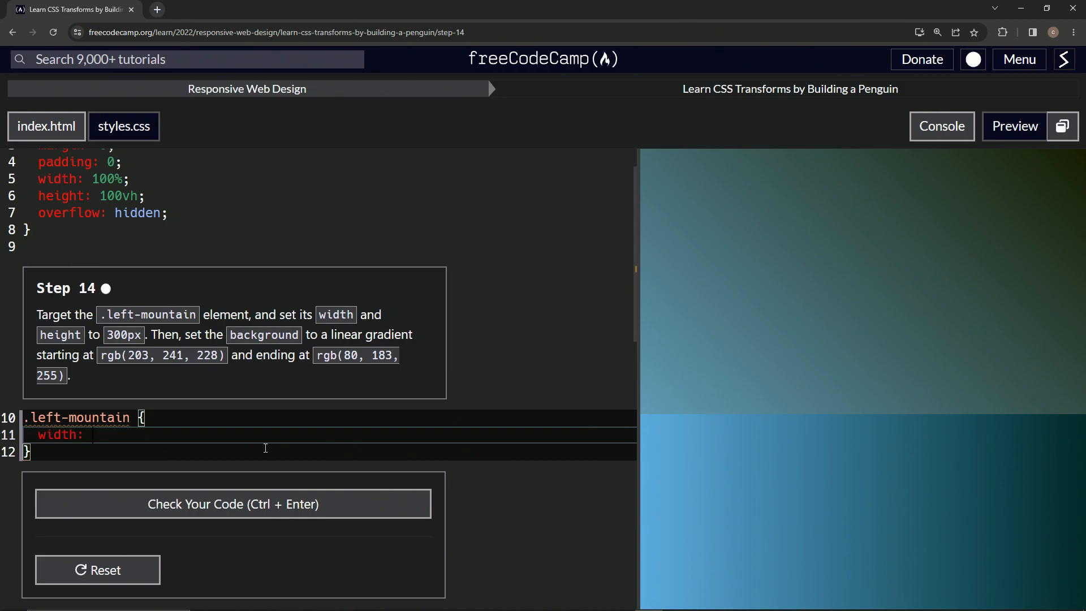
pyautogui.write('3')
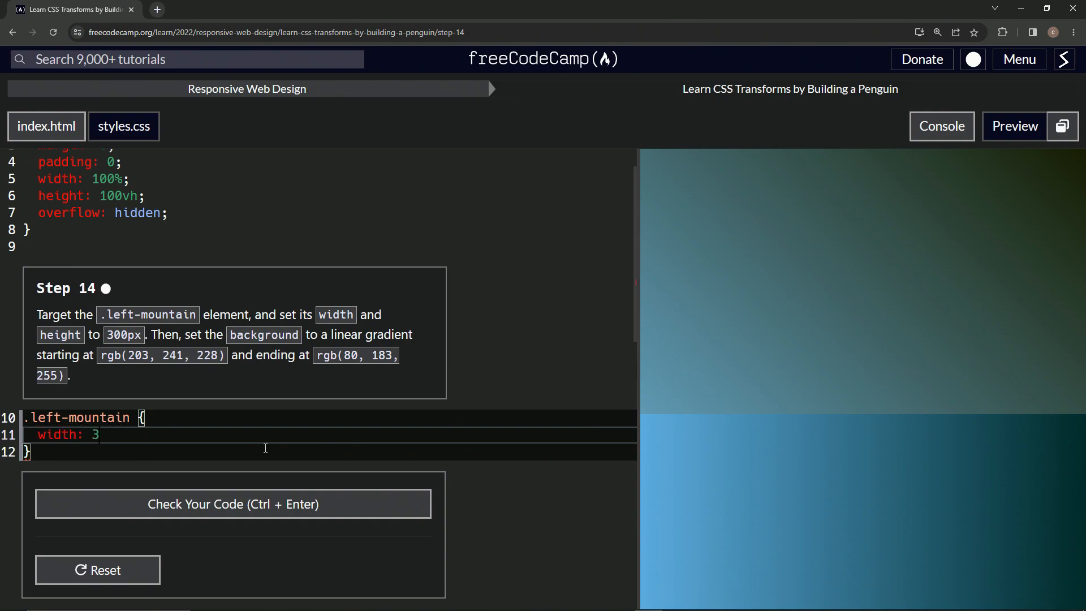
pyautogui.write('00px;')
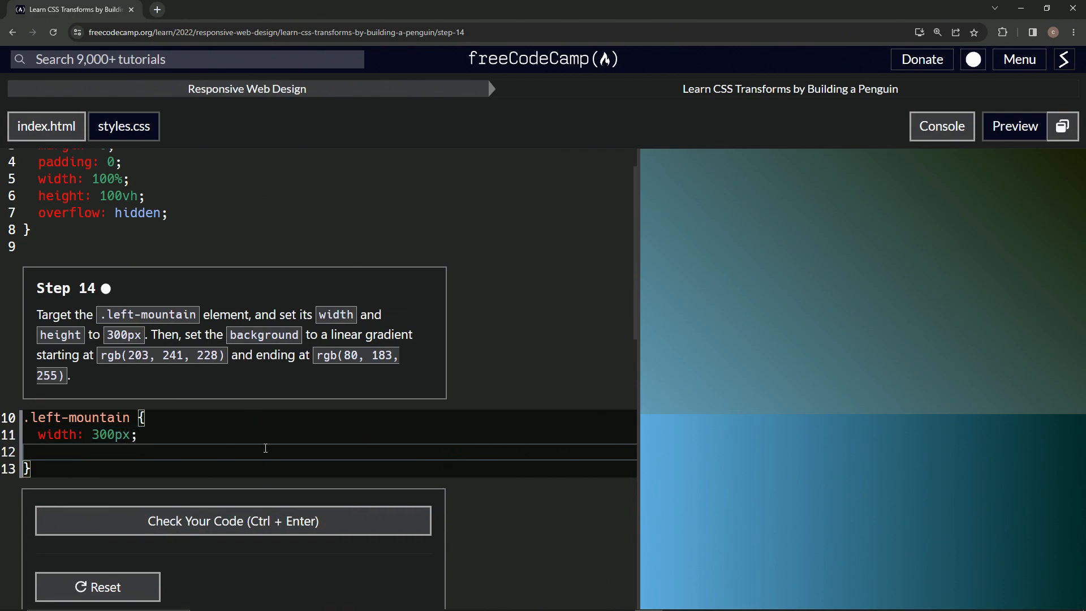
pyautogui.write('heigh')
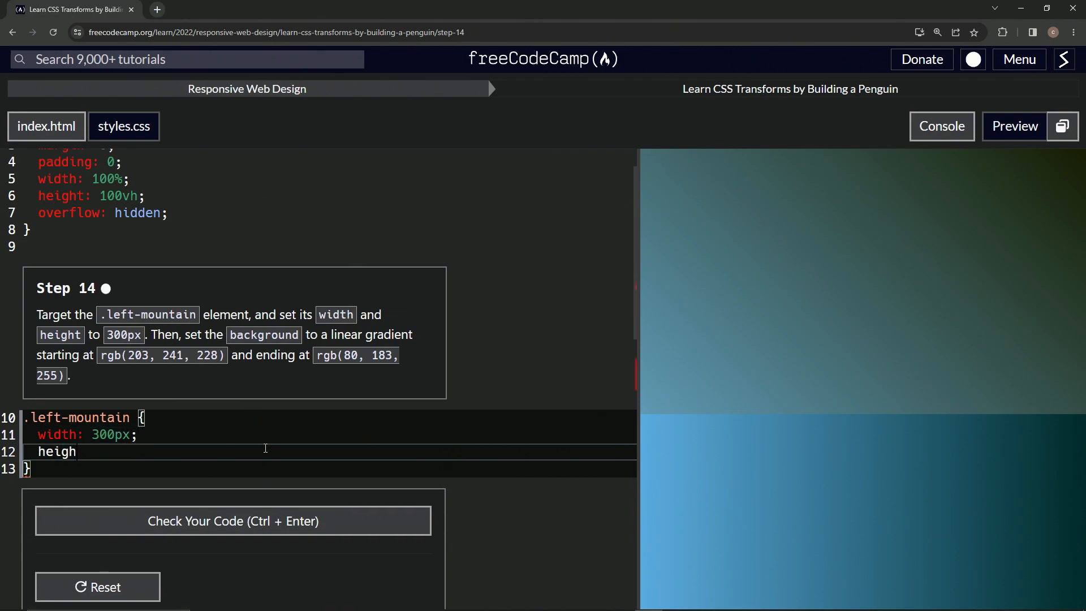
pyautogui.write('t:')
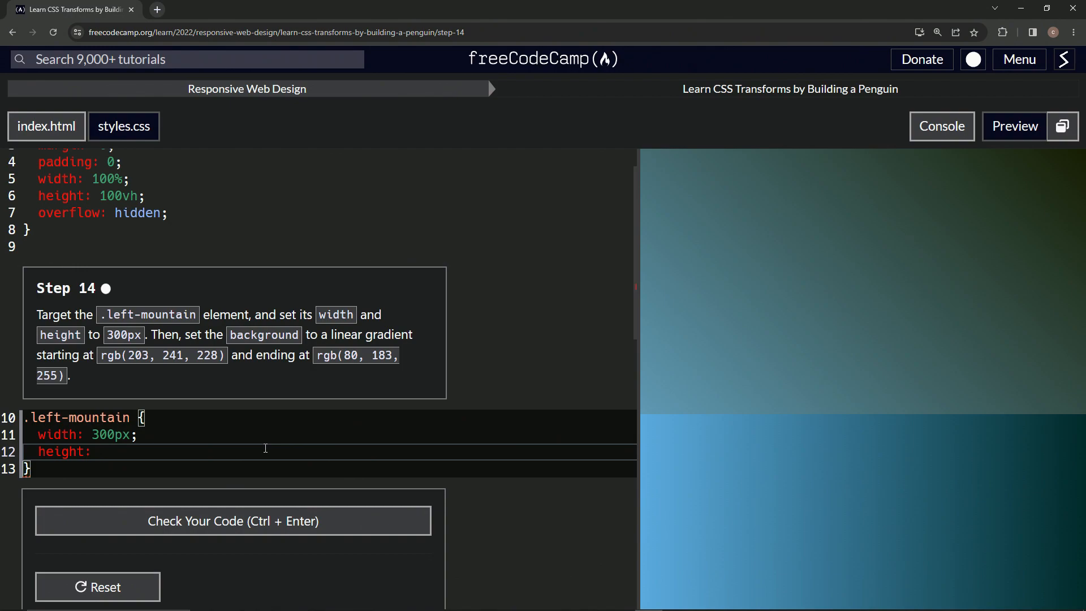
pyautogui.write('300px;')
pyautogui.write('back')
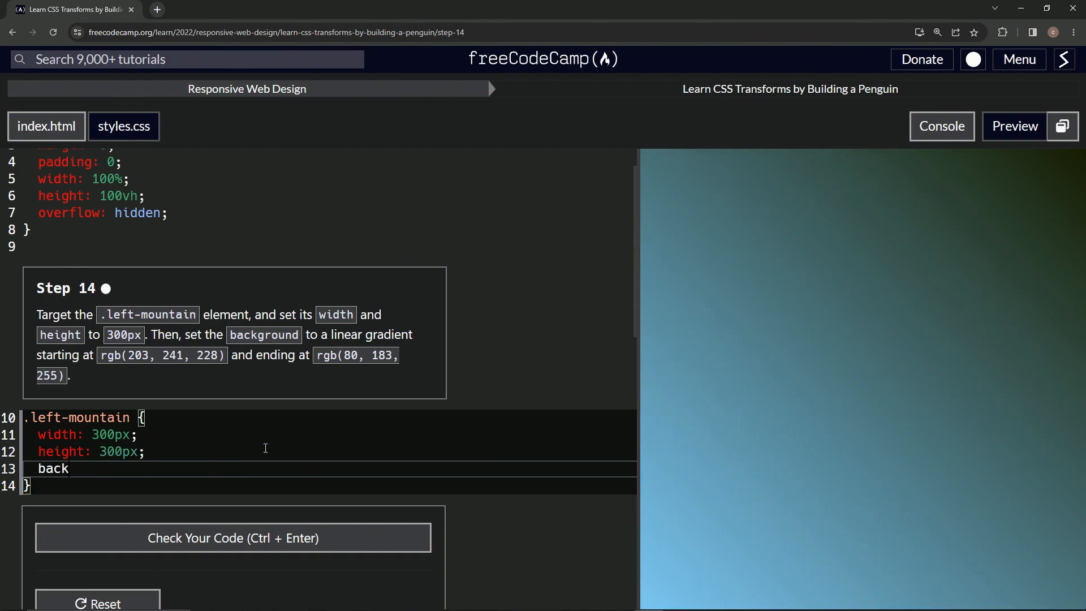
# Type background: linear-gradient with starting colour rgb(203, 241, 228) in .left-mountain.
pyautogui.write('ground:')
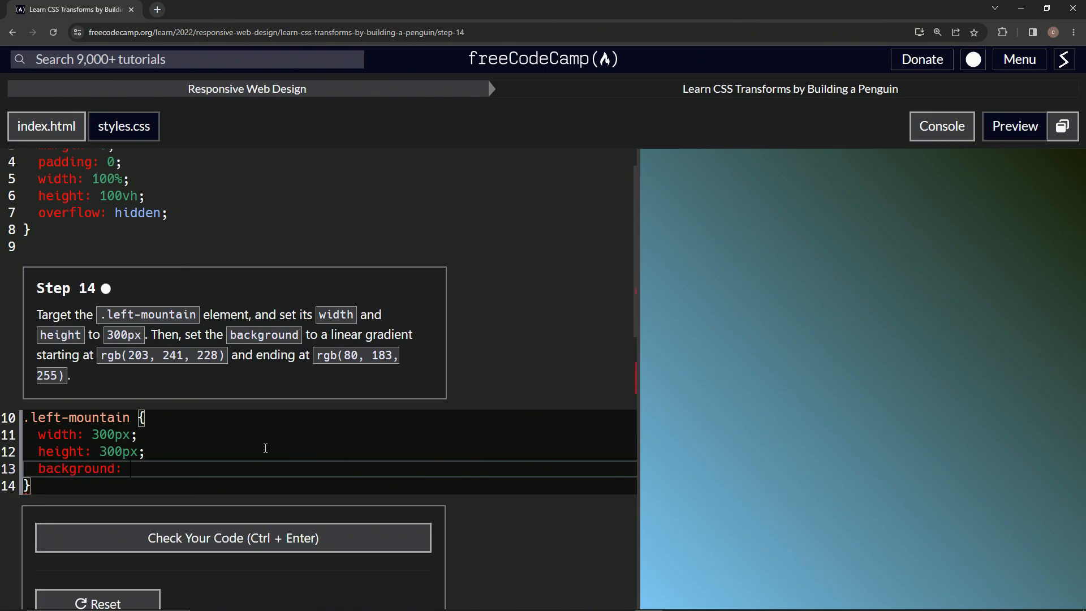
pyautogui.write('line')
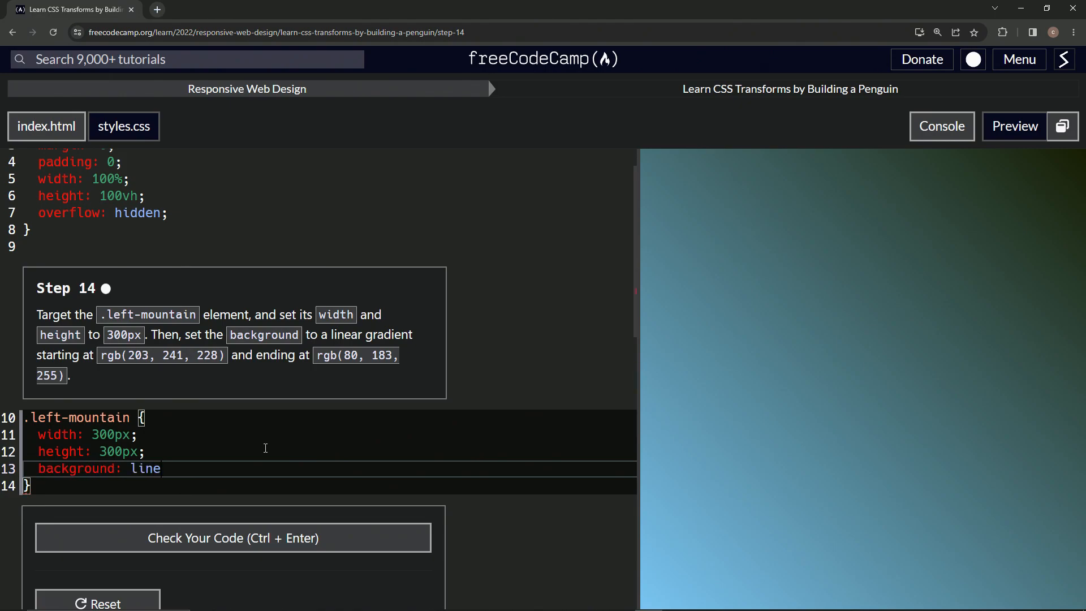
pyautogui.write('ar-gr')
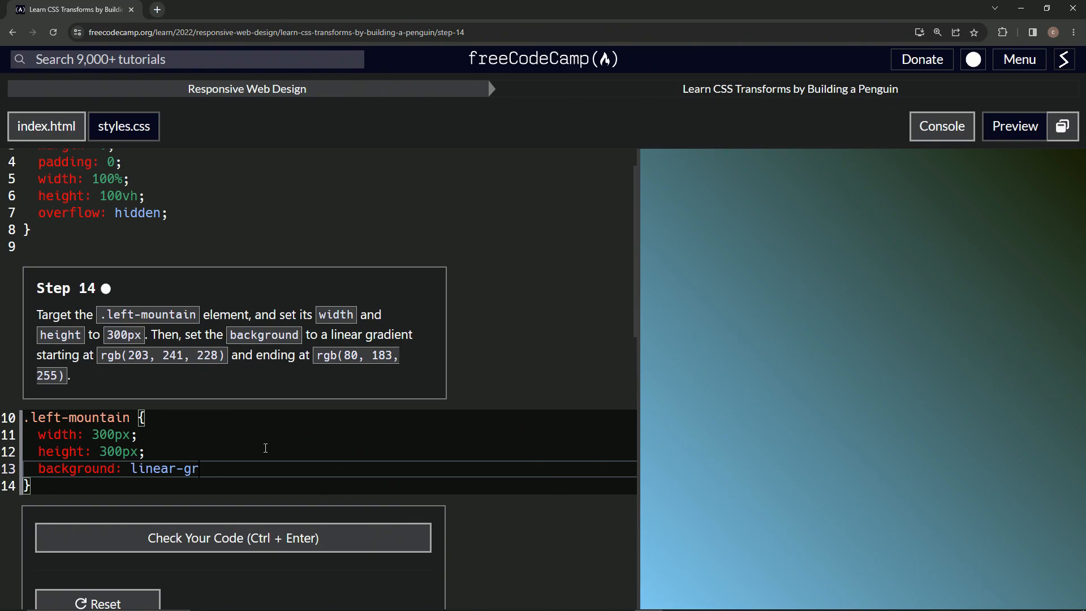
pyautogui.write('adient(')
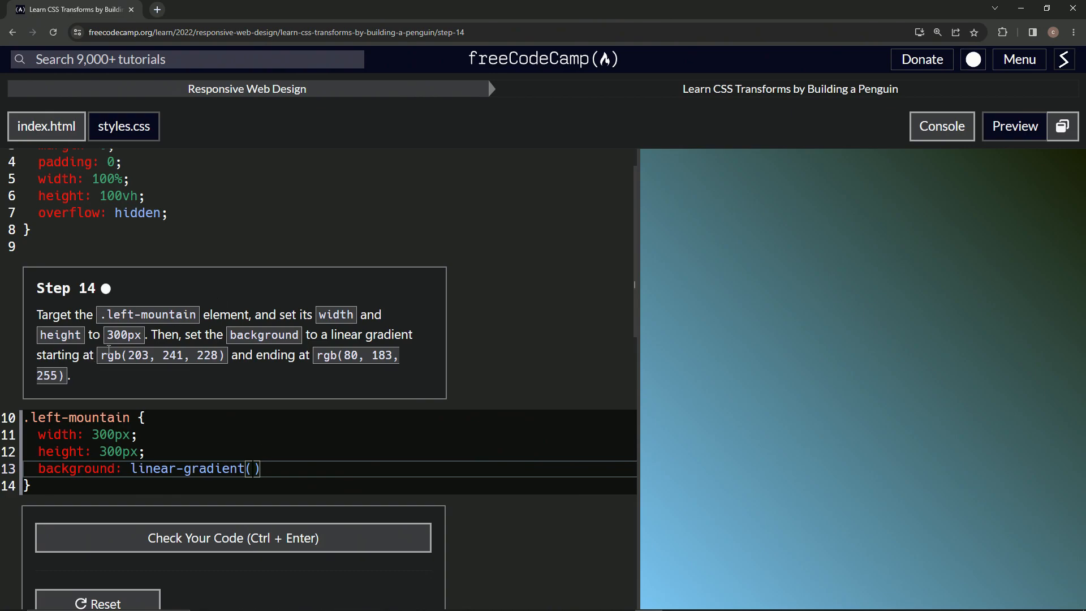
pyautogui.doubleClick(161, 354)
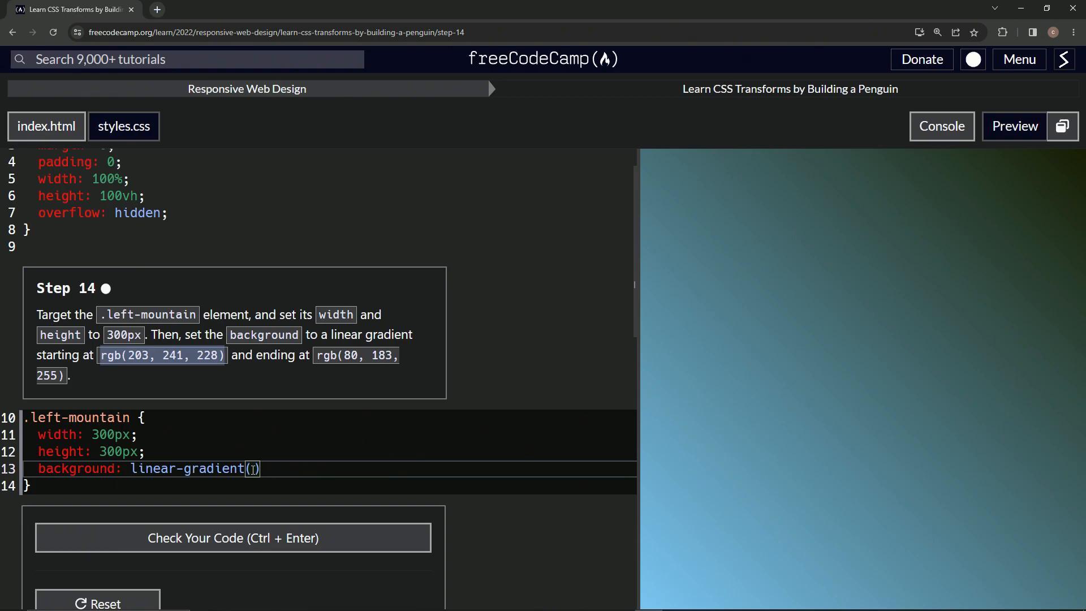
pyautogui.write('rgb(203, 241, 228)')
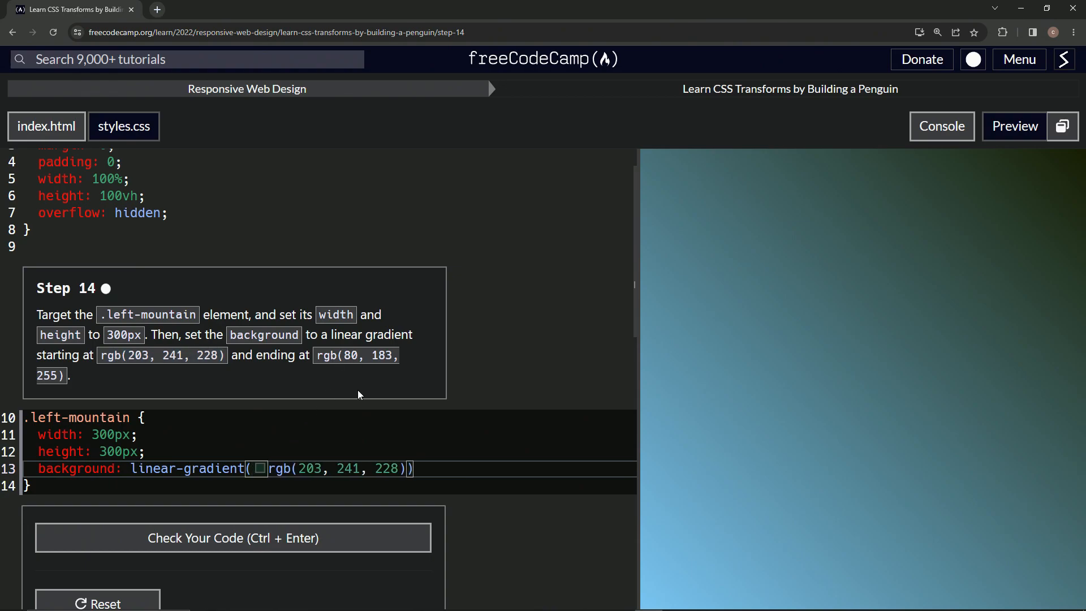
pyautogui.write(',')
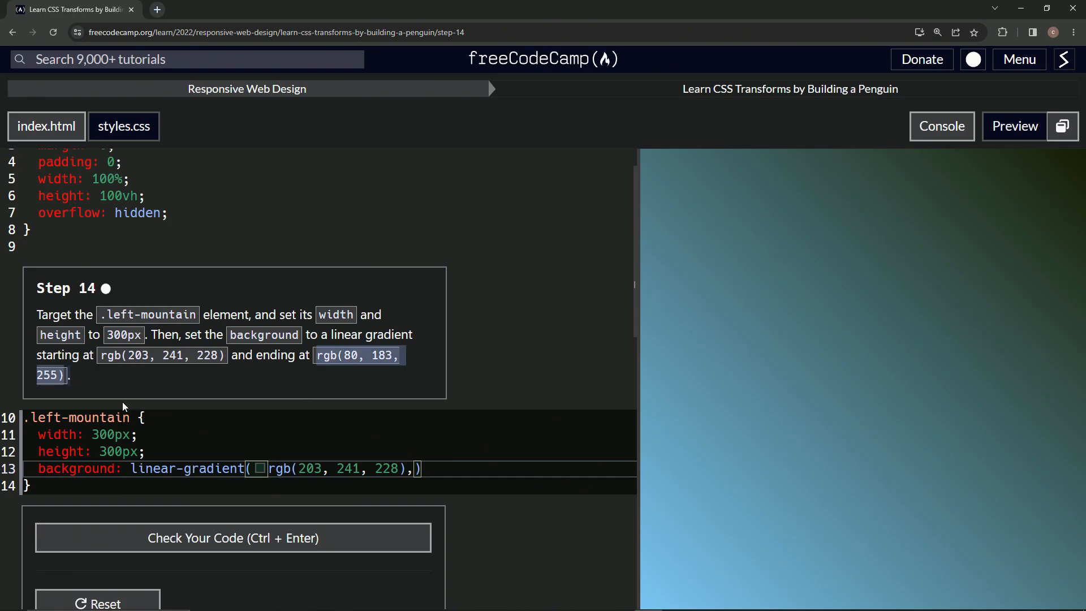
pyautogui.moveTo(66, 386)
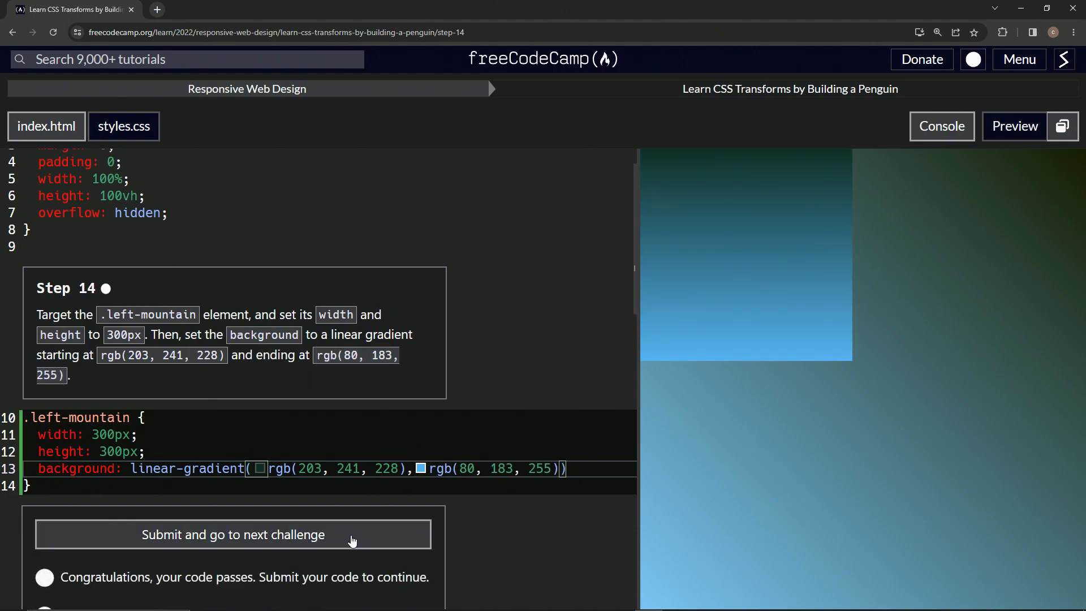
# Submit the passing code and advance to Step 15.
pyautogui.click(234, 534)
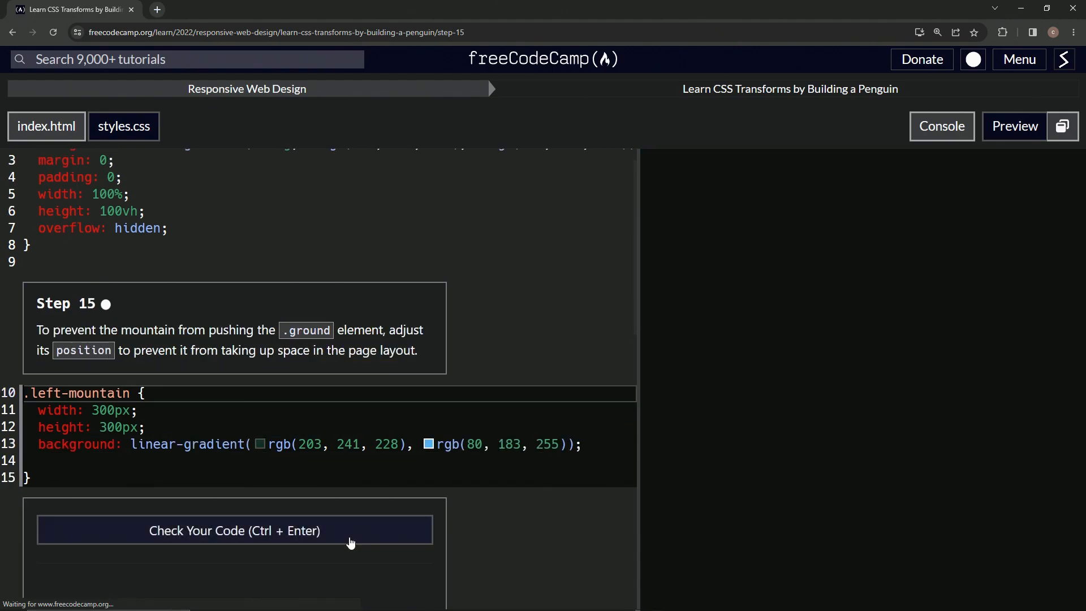
pyautogui.click(234, 530)
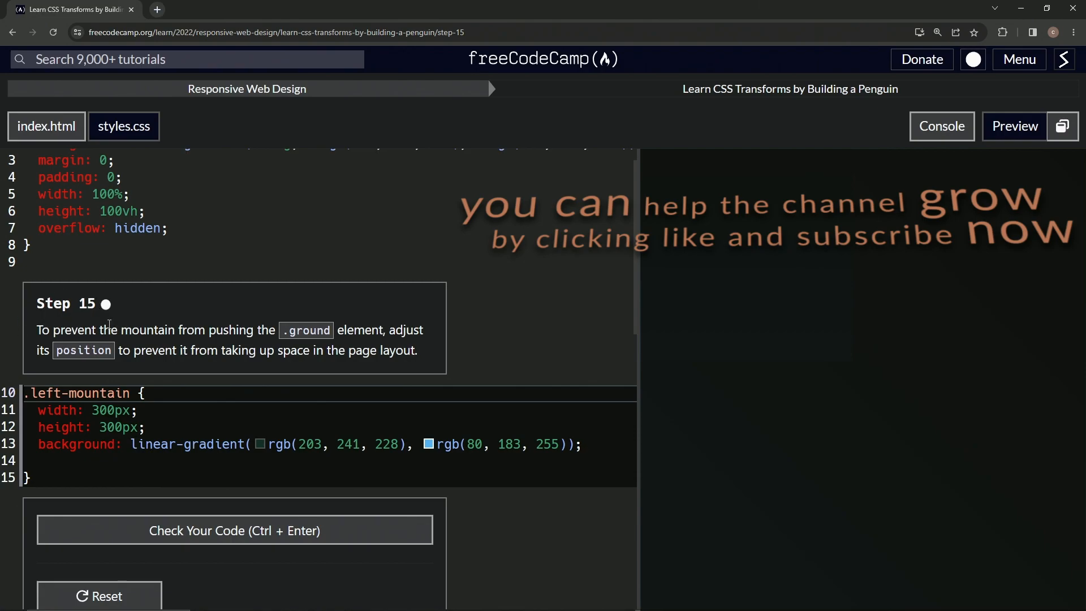